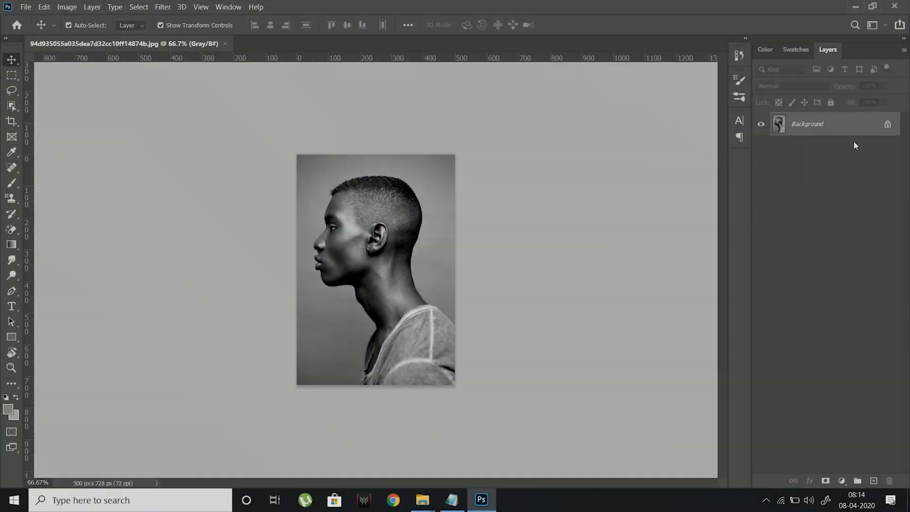
# - Unlock the Background layer and add Brightness/Contrast at brightness -15, contrast 100
pyautogui.doubleClick(807, 124)
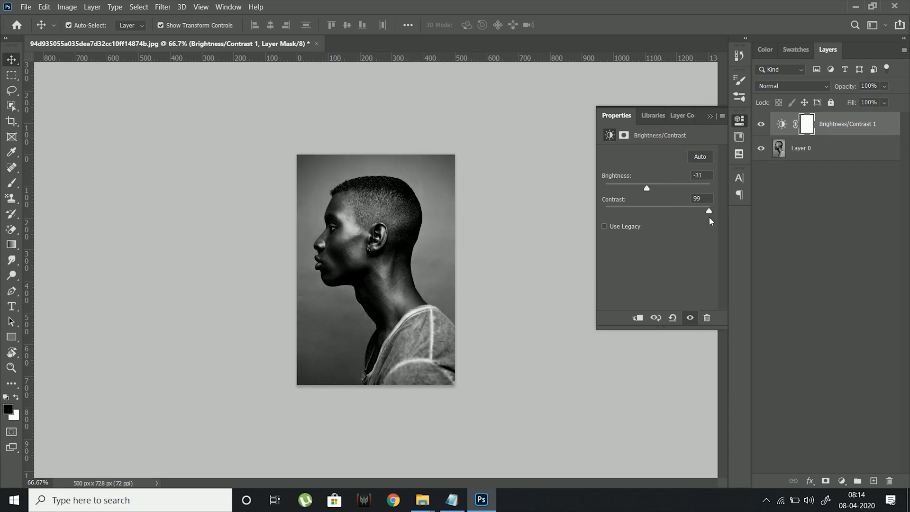
pyautogui.moveTo(646, 188); pyautogui.dragTo(652, 188)
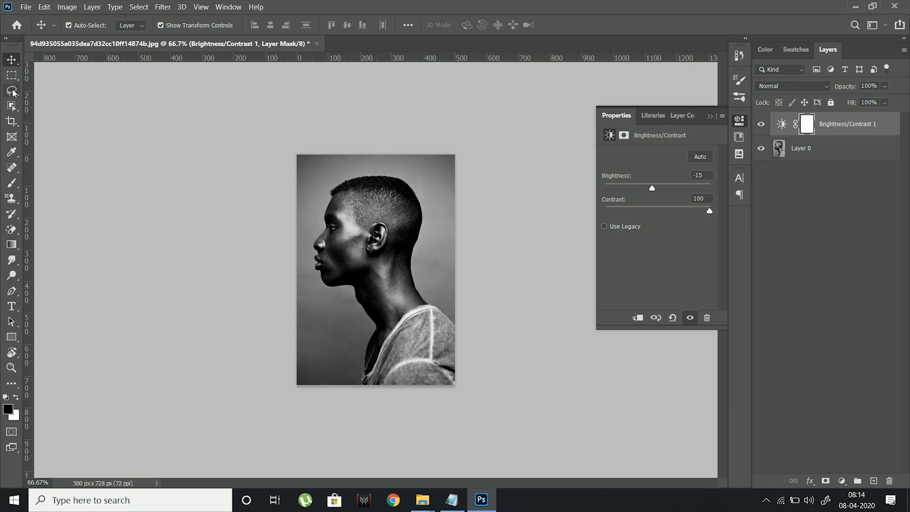
# - Mask the man out using Object Selection and add a white Solid Color fill layer
pyautogui.click(11, 91)
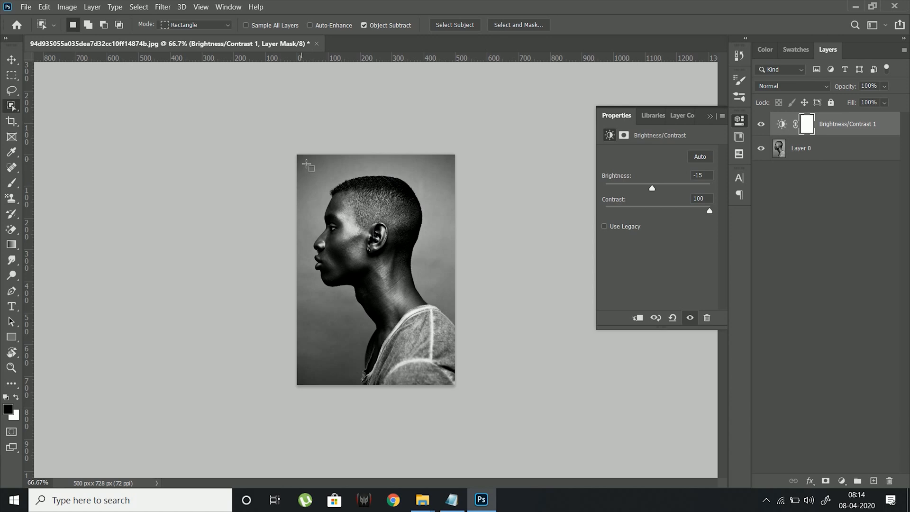
pyautogui.moveTo(306, 163); pyautogui.dragTo(475, 397)
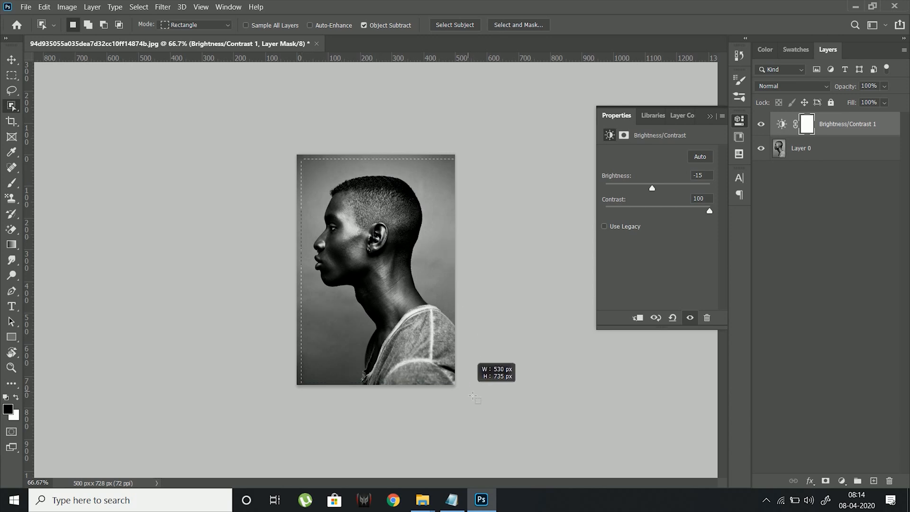
pyautogui.click(454, 25)
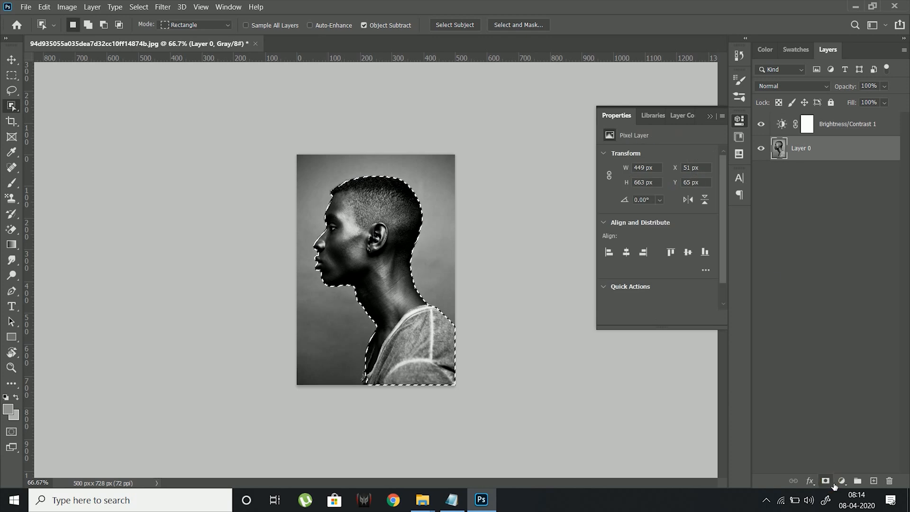
pyautogui.click(843, 482)
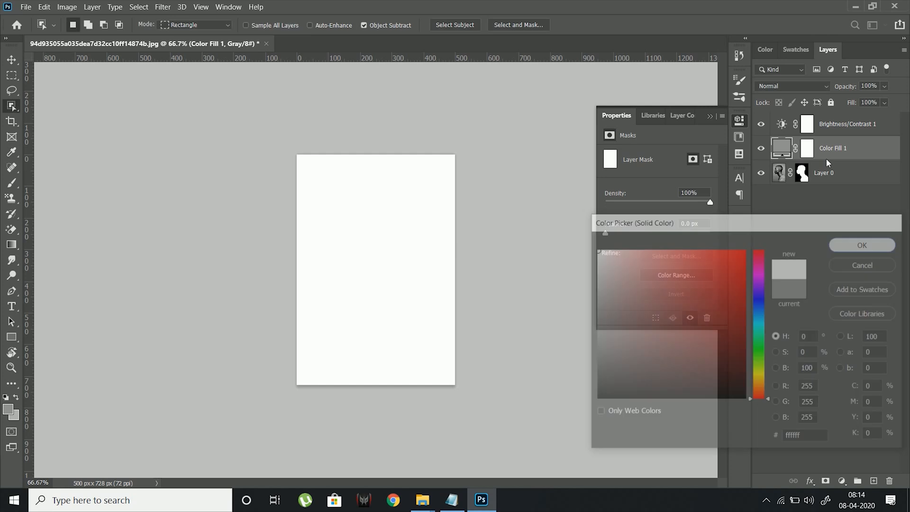
pyautogui.click(861, 245)
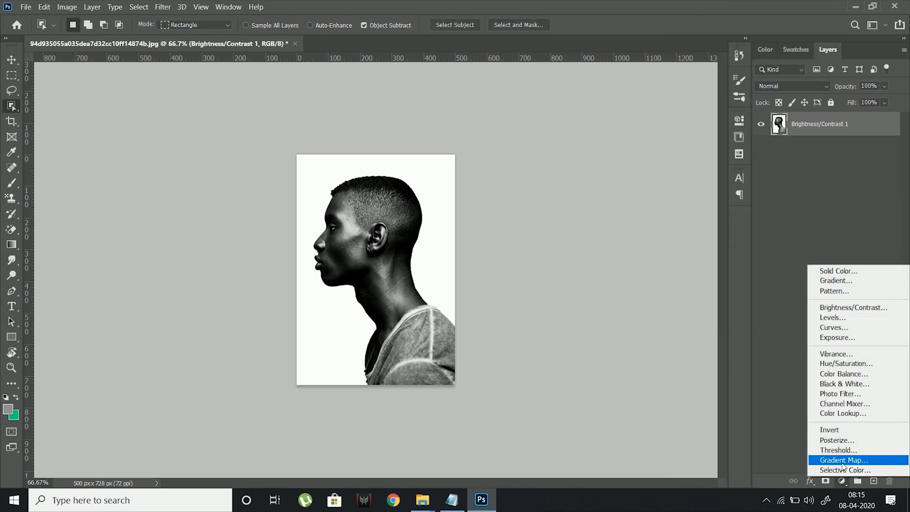
# - Add a Gradient Map whose dark stop is set to #3a2674
pyautogui.click(842, 460)
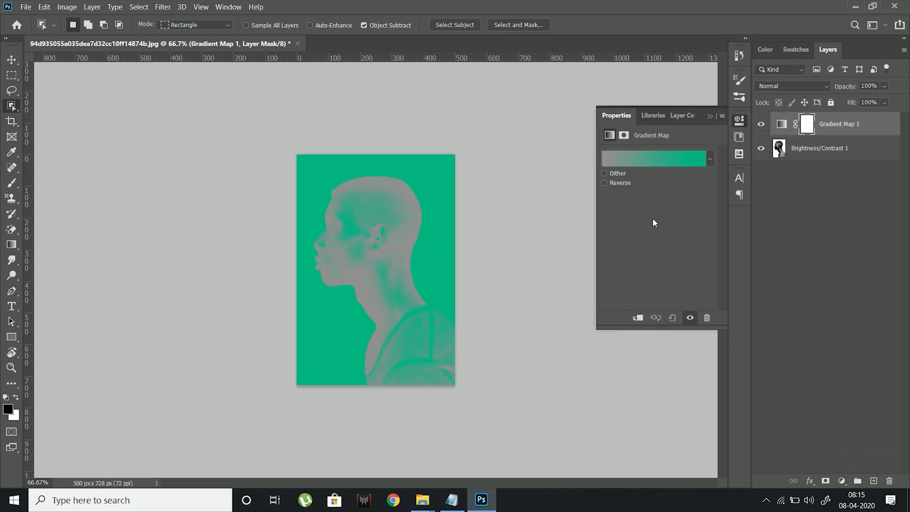
pyautogui.click(654, 158)
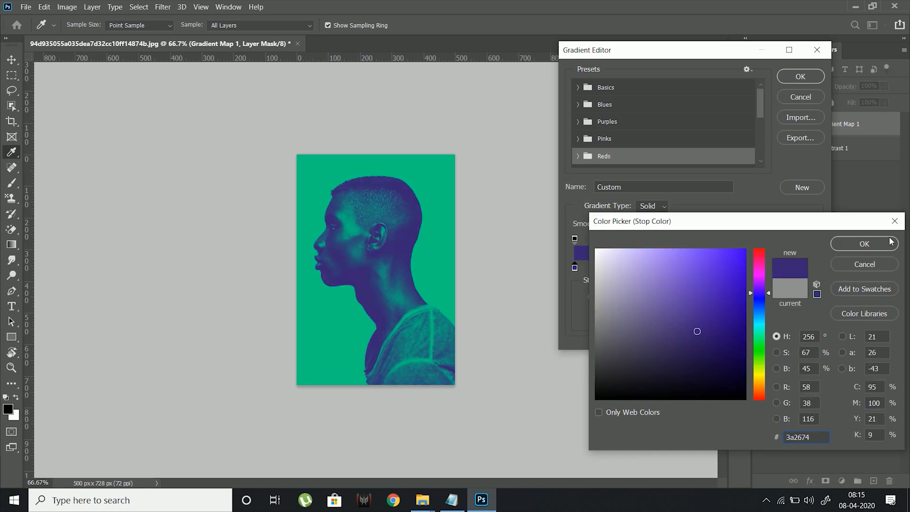
pyautogui.click(864, 244)
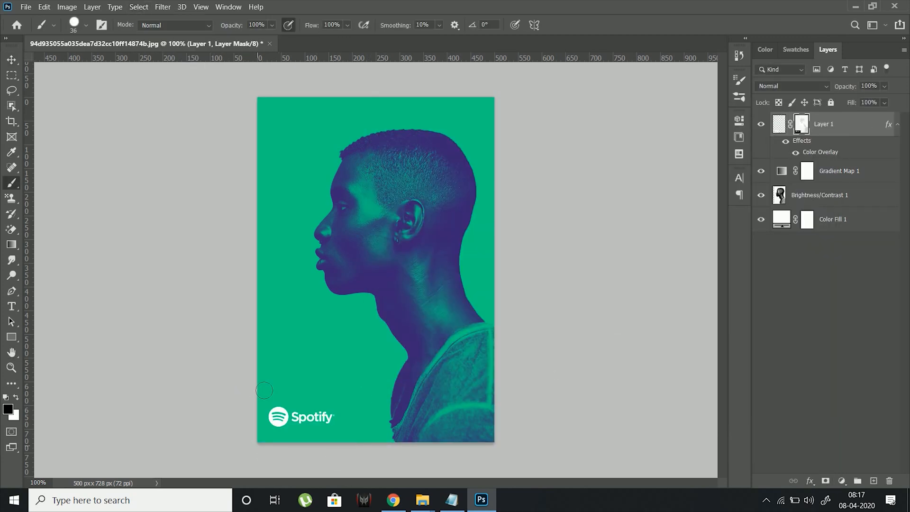
# - Switch back to the Move tool after masking the Spotify logo layer
pyautogui.click(10, 59)
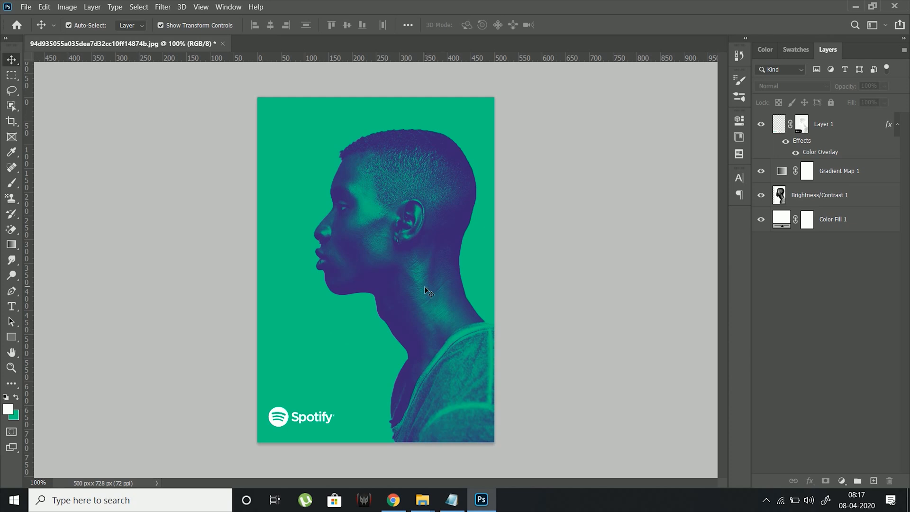
pyautogui.moveTo(422, 500)
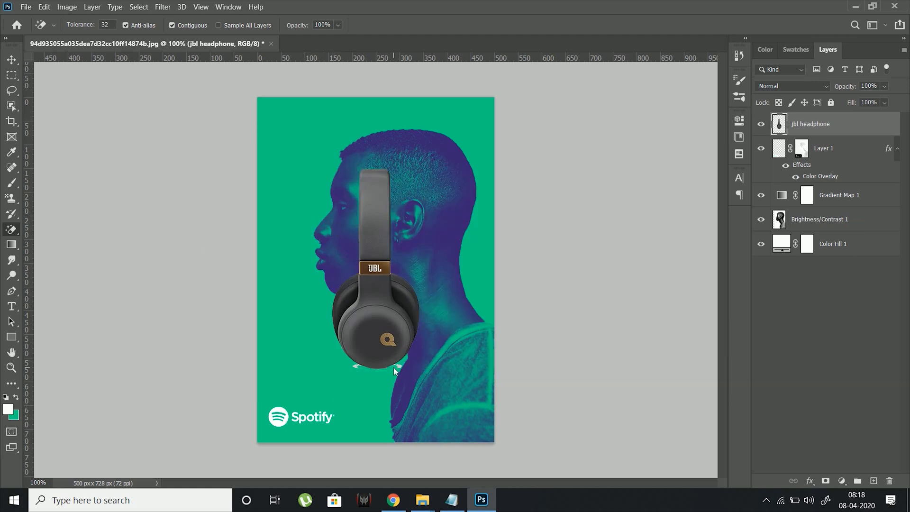
# - Erase the leftover background beneath the JBL headphones with the Magic Eraser
pyautogui.click(11, 60)
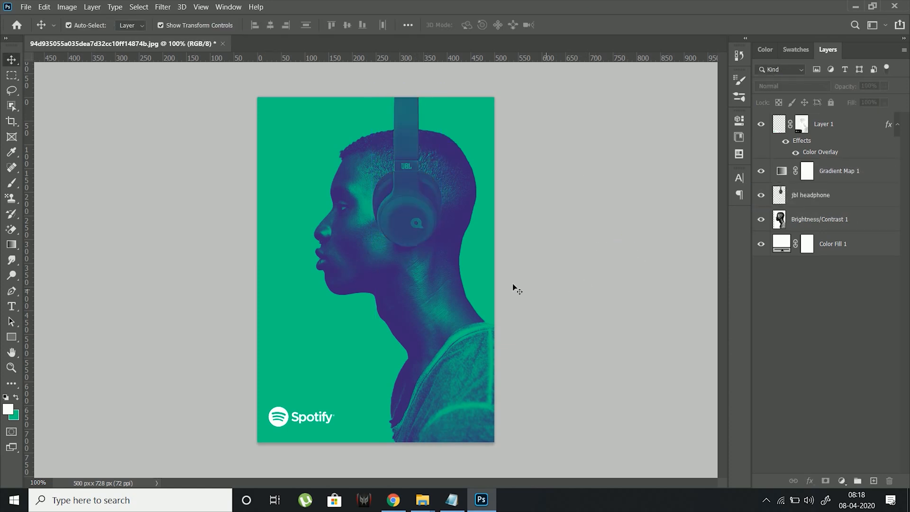
# - Brighten the headphones with a Brightness/Contrast layer at brightness 99 and paint their mask
pyautogui.click(810, 195)
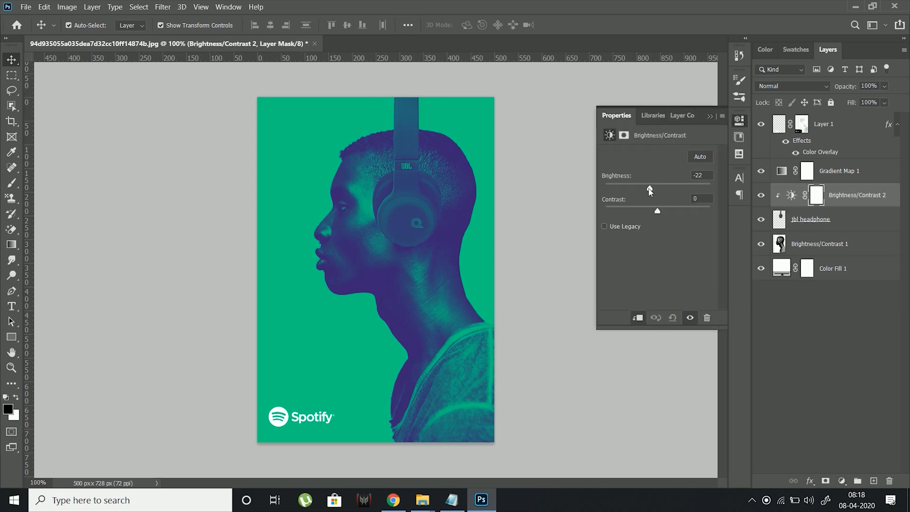
pyautogui.moveTo(649, 187); pyautogui.dragTo(691, 188)
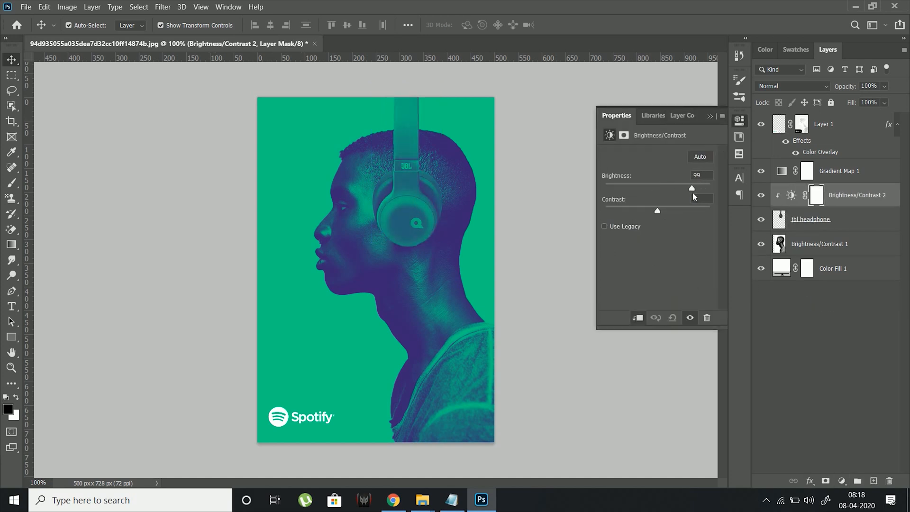
pyautogui.moveTo(657, 211); pyautogui.dragTo(665, 210)
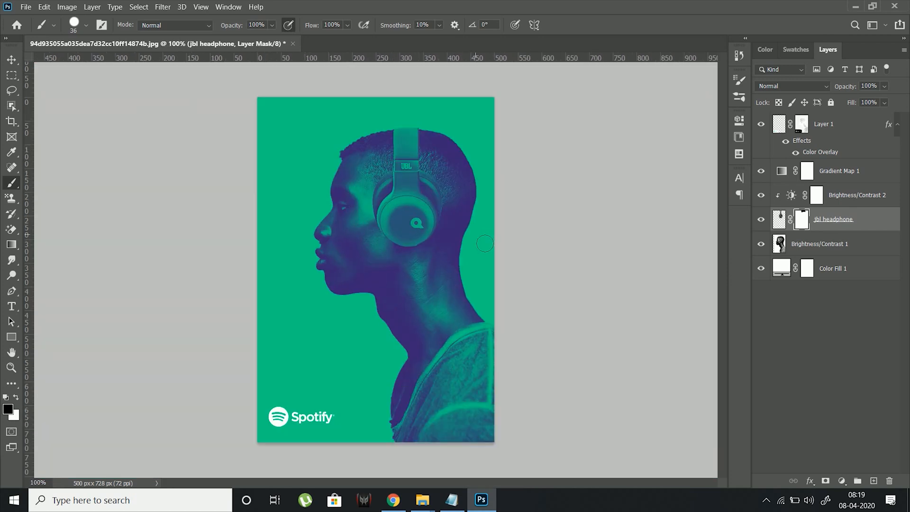
pyautogui.click(422, 499)
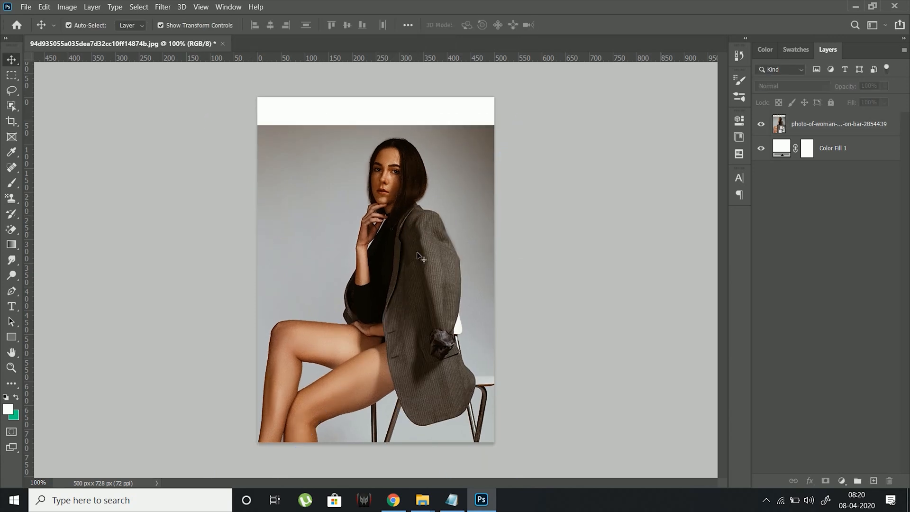
# - Open the adjustment layer menu for a clipped Brightness/Contrast over the woman's photo
pyautogui.click(843, 481)
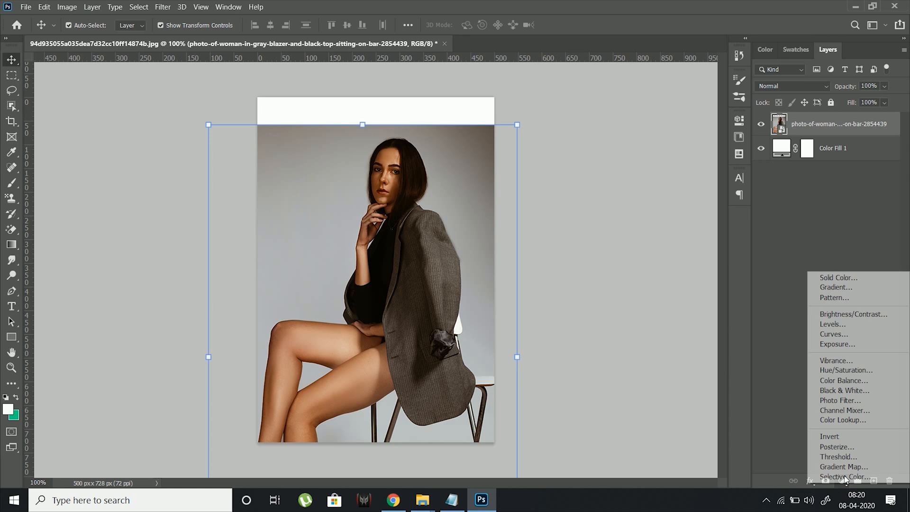
pyautogui.moveTo(853, 314)
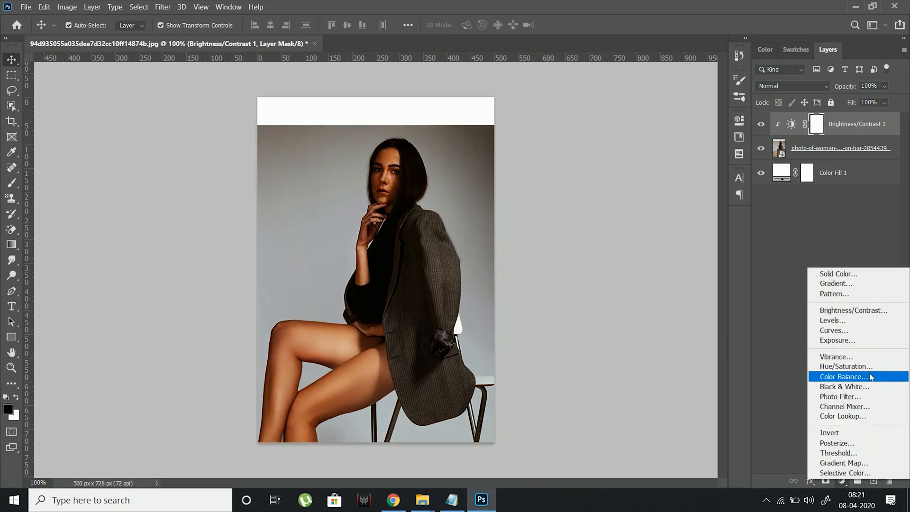
# - Make the woman's photo black and white (Reds 73, Yellows 53) and merge the layers
pyautogui.click(845, 387)
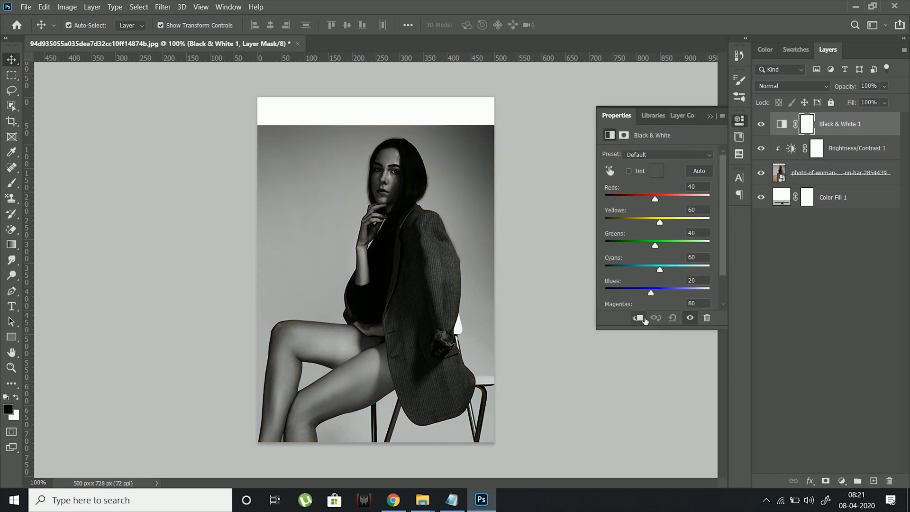
pyautogui.moveTo(654, 199); pyautogui.dragTo(662, 200)
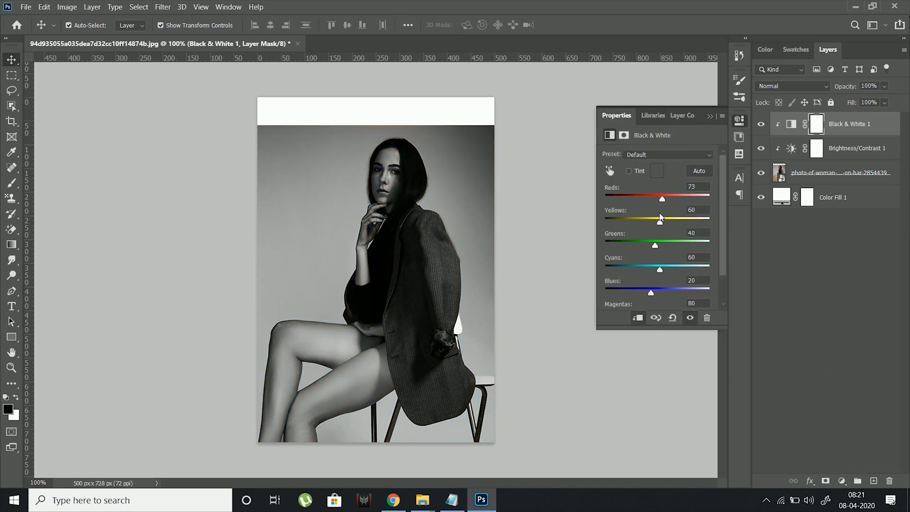
pyautogui.moveTo(659, 222); pyautogui.dragTo(657, 222)
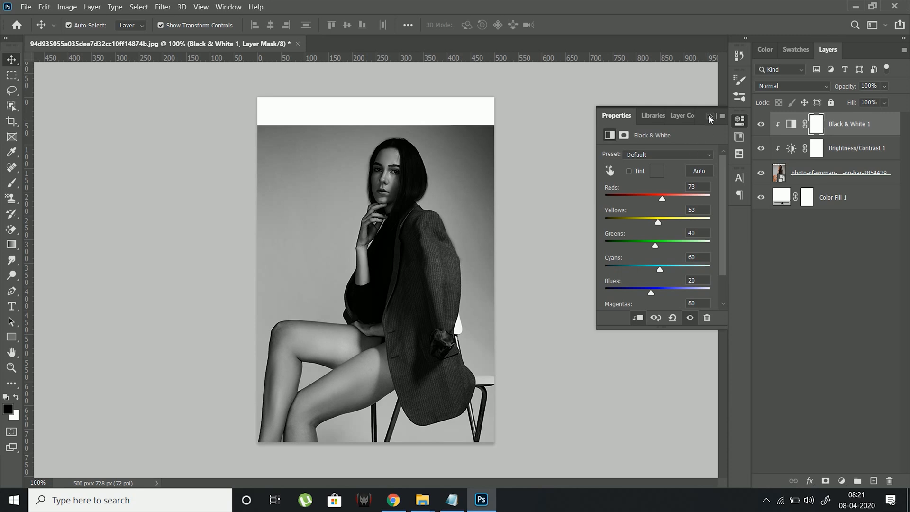
pyautogui.rightClick(840, 173)
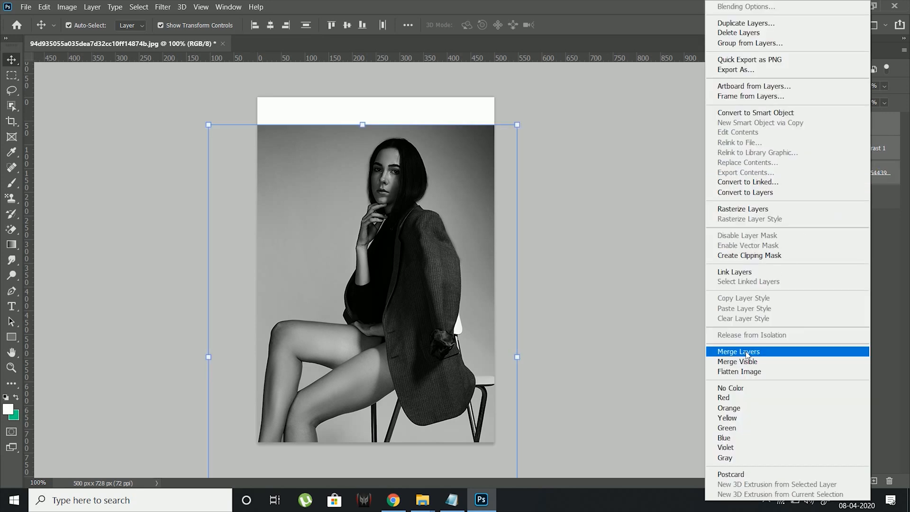
pyautogui.click(738, 351)
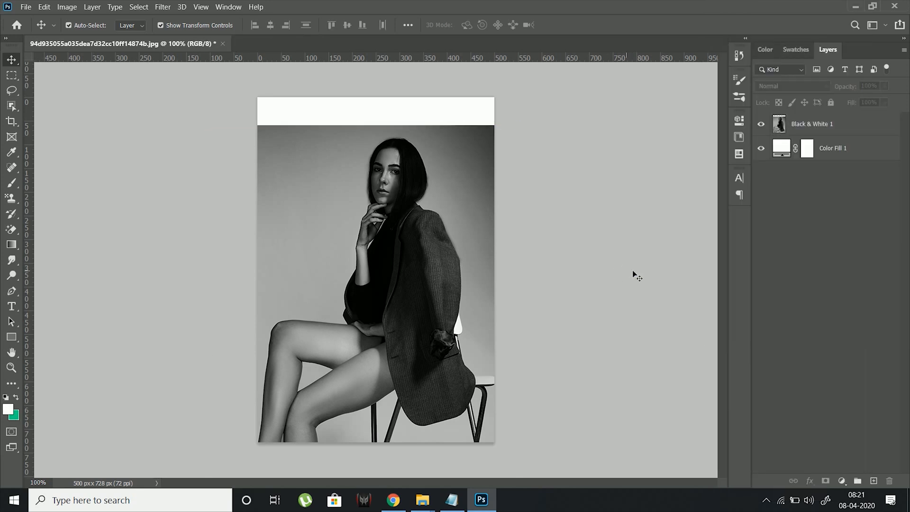
pyautogui.moveTo(844, 460)
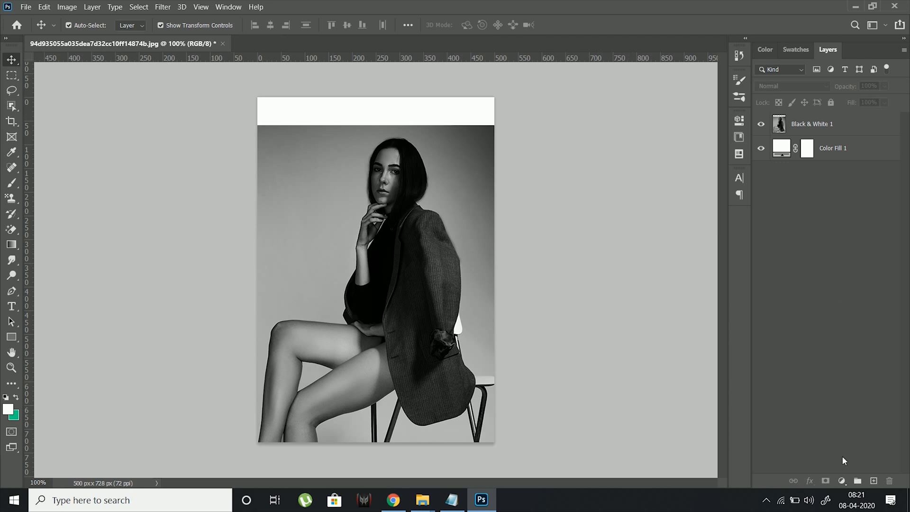
# - Add a dark blue Solid Color fill layer blended in Lighten mode
pyautogui.click(842, 481)
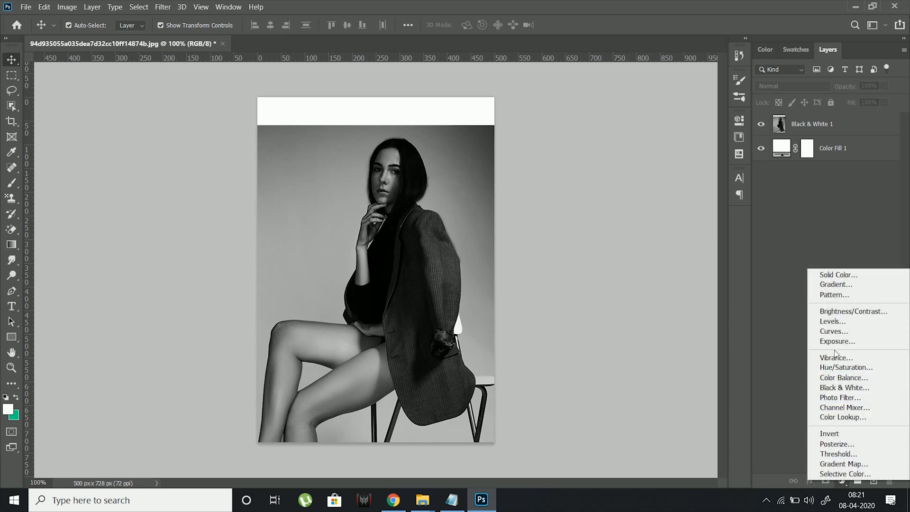
pyautogui.click(837, 275)
pyautogui.write('122974')
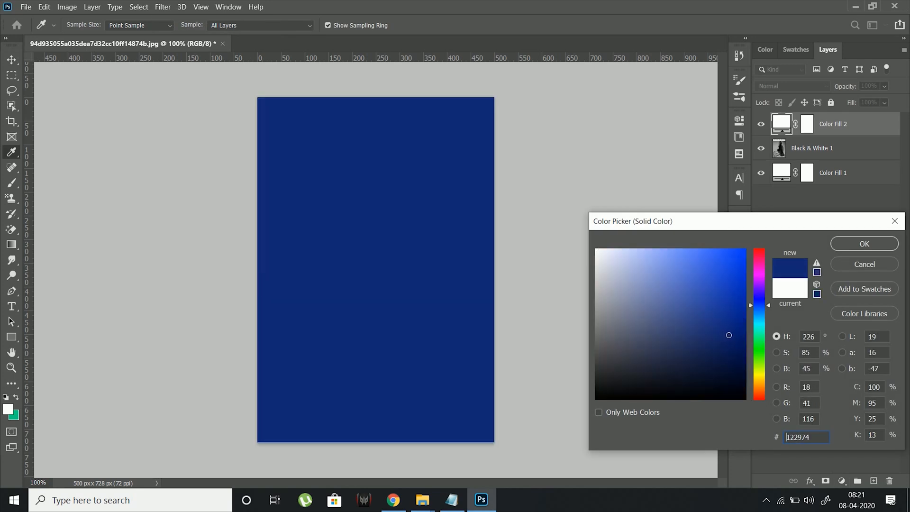
pyautogui.click(864, 243)
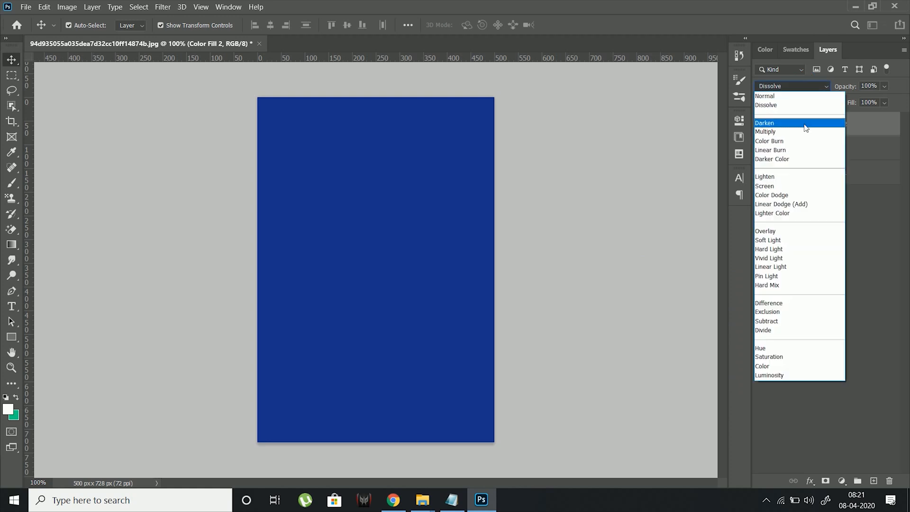
pyautogui.click(765, 176)
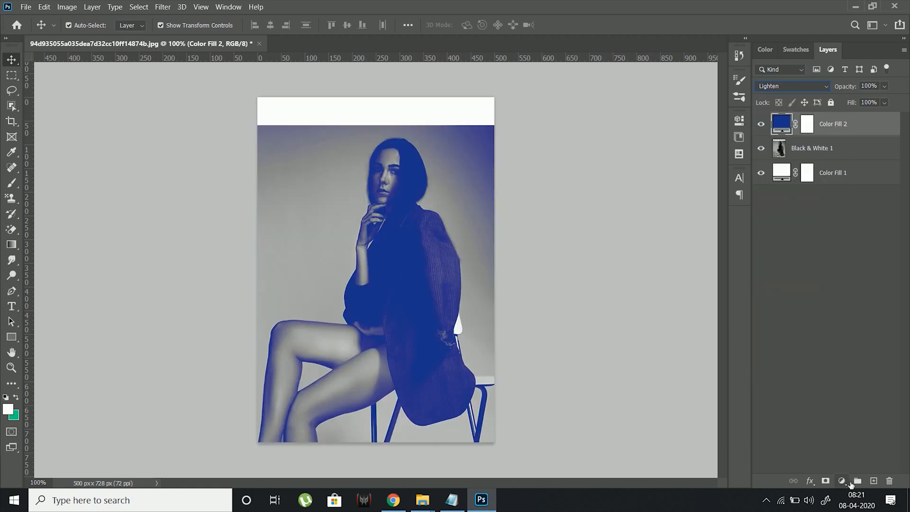
# - Add a bright green Solid Color fill layer set to Overlay mode
pyautogui.click(841, 481)
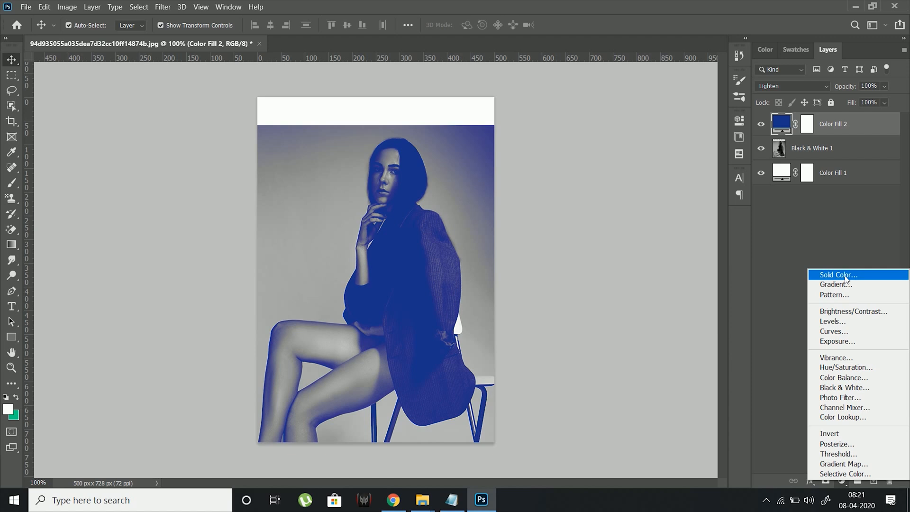
pyautogui.click(836, 274)
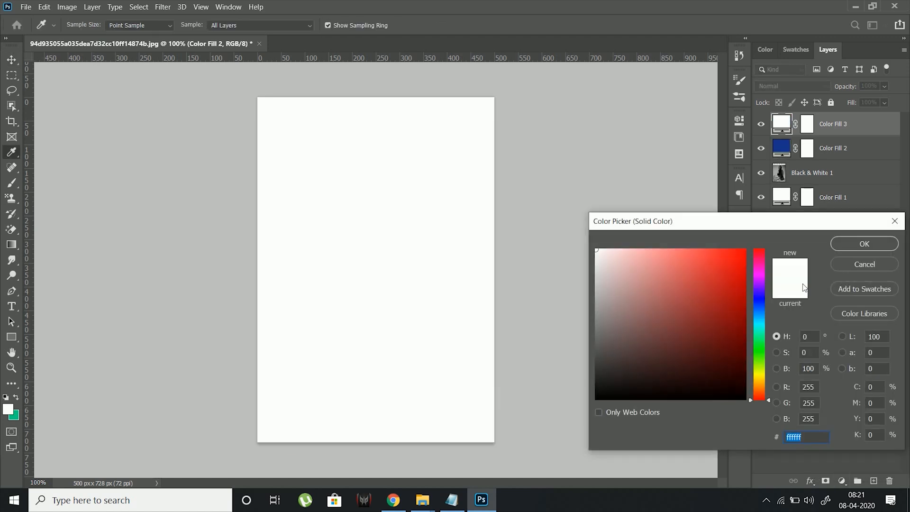
pyautogui.click(739, 250)
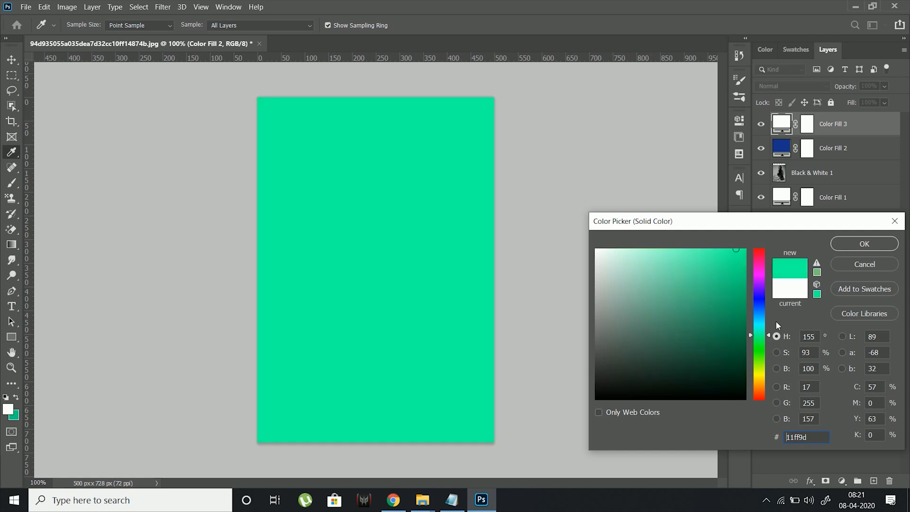
pyautogui.click(792, 86)
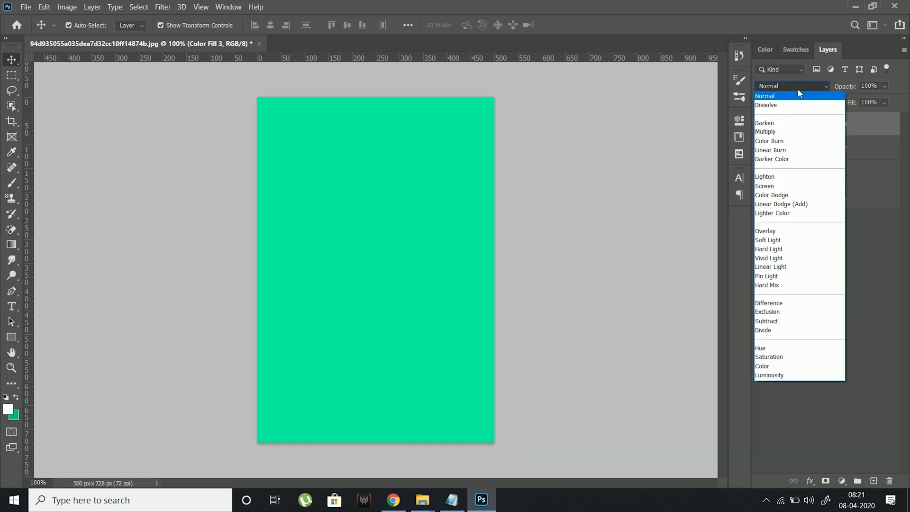
pyautogui.click(766, 231)
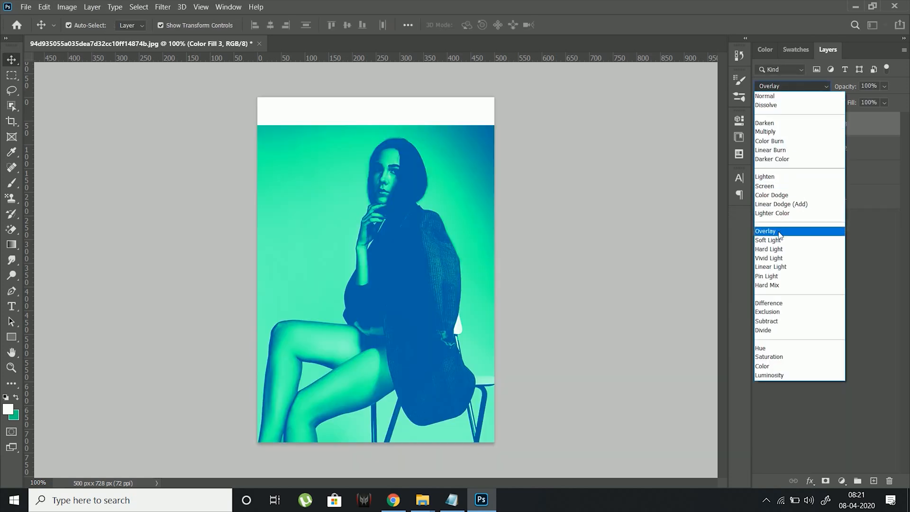
pyautogui.click(766, 231)
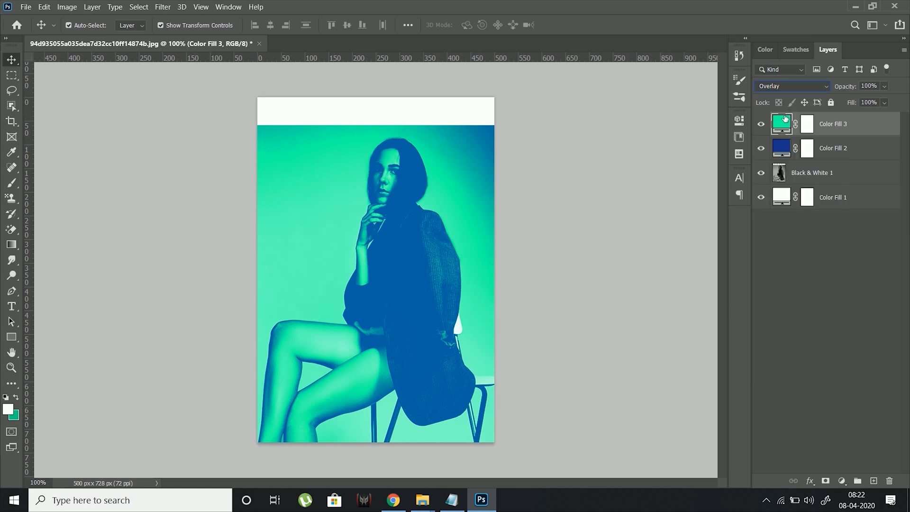
# - Soften the green fill to a deeper, less saturated shade
pyautogui.doubleClick(781, 124)
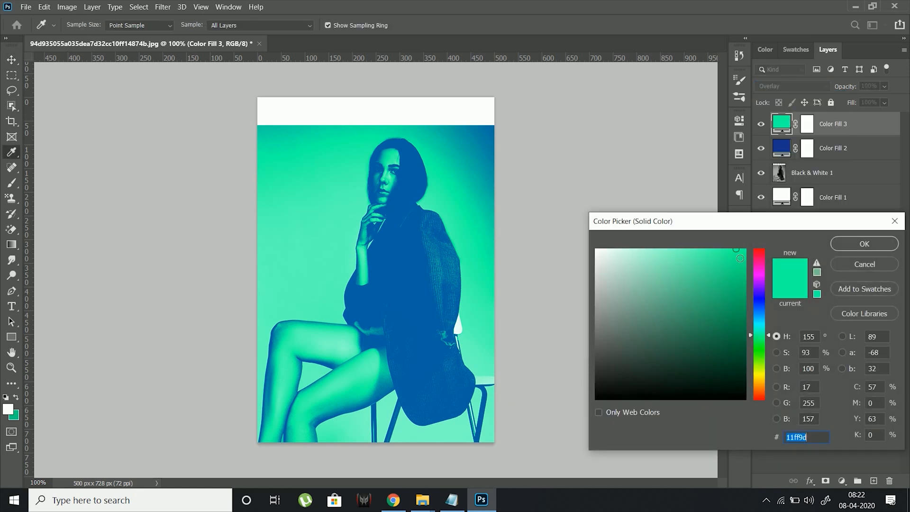
pyautogui.click(742, 278)
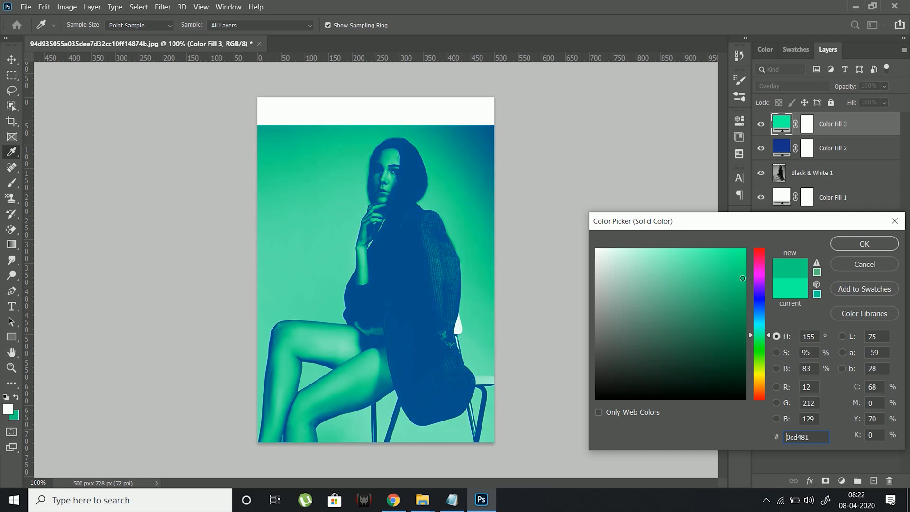
pyautogui.click(701, 280)
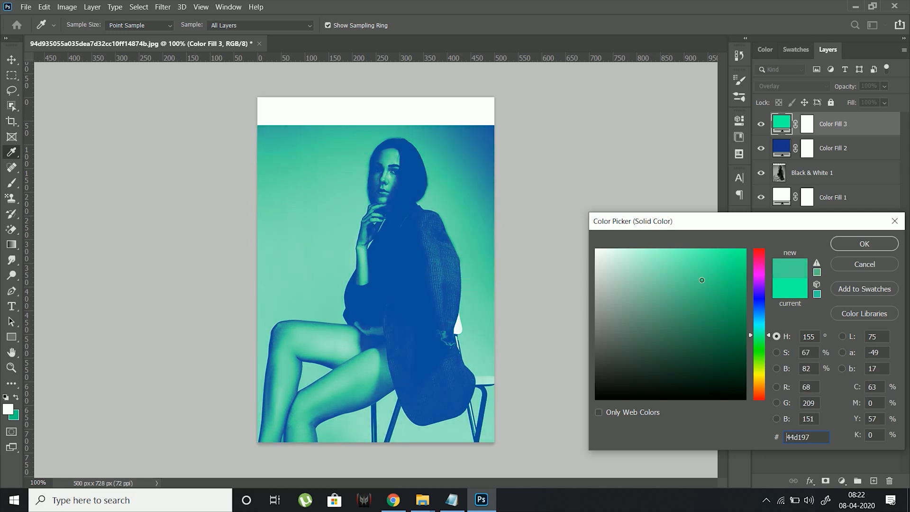
pyautogui.click(864, 243)
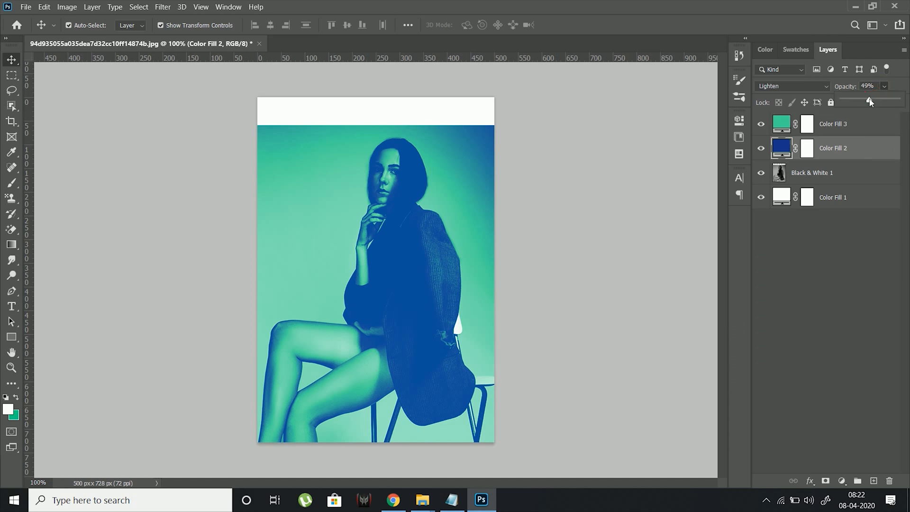
# - Raise the Color Fill 2 layer's opacity to 79%
pyautogui.moveTo(869, 100); pyautogui.dragTo(885, 101)
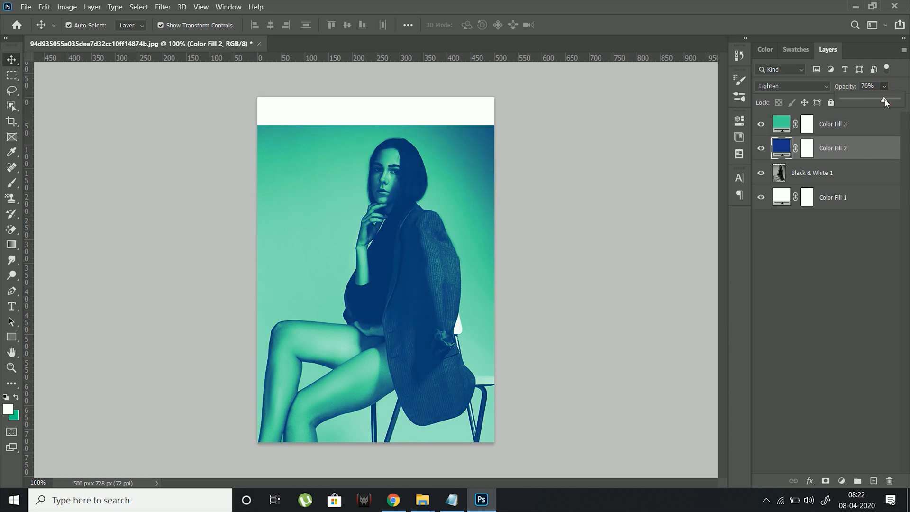
pyautogui.moveTo(882, 101); pyautogui.dragTo(888, 102)
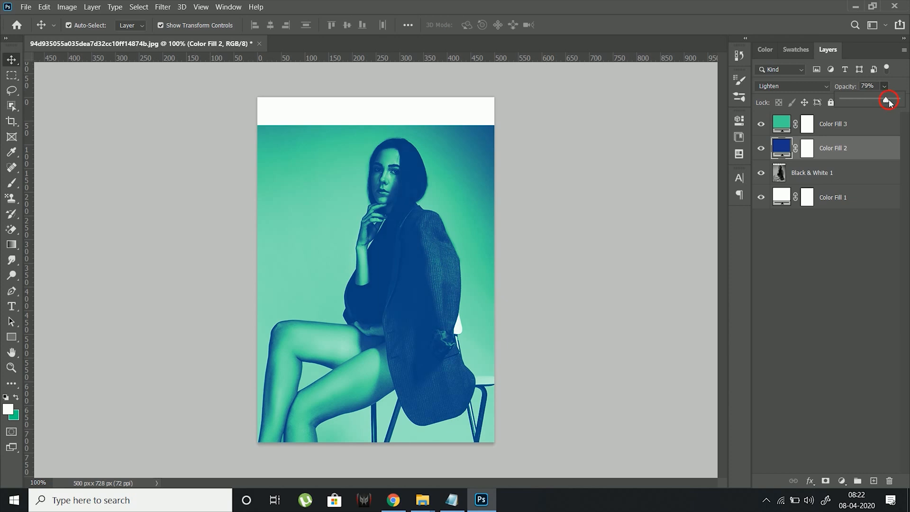
pyautogui.click(832, 124)
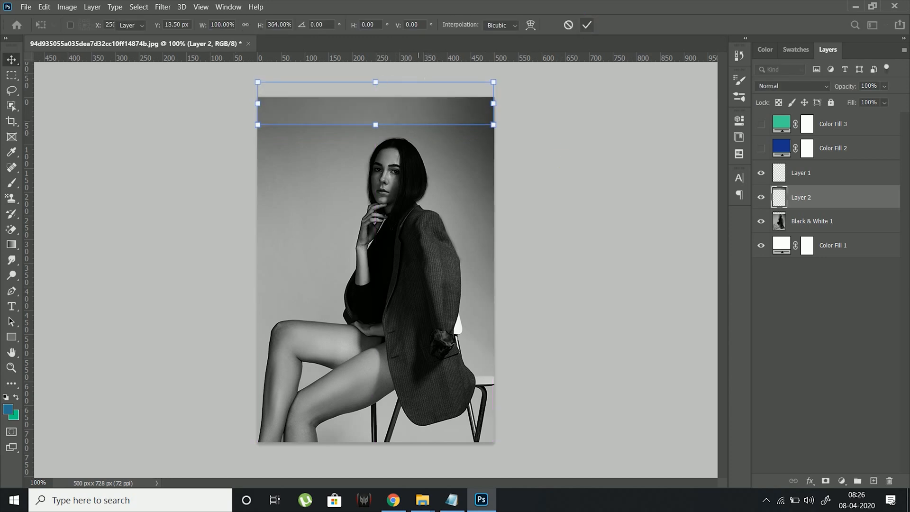
# - Stretch the copied background patch down over the top white band
pyautogui.moveTo(375, 124); pyautogui.dragTo(375, 137)
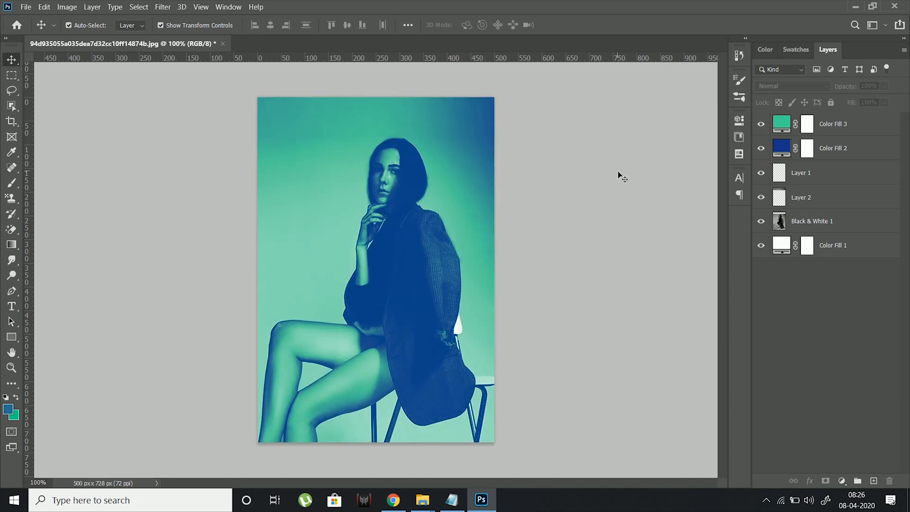
pyautogui.moveTo(440, 287)
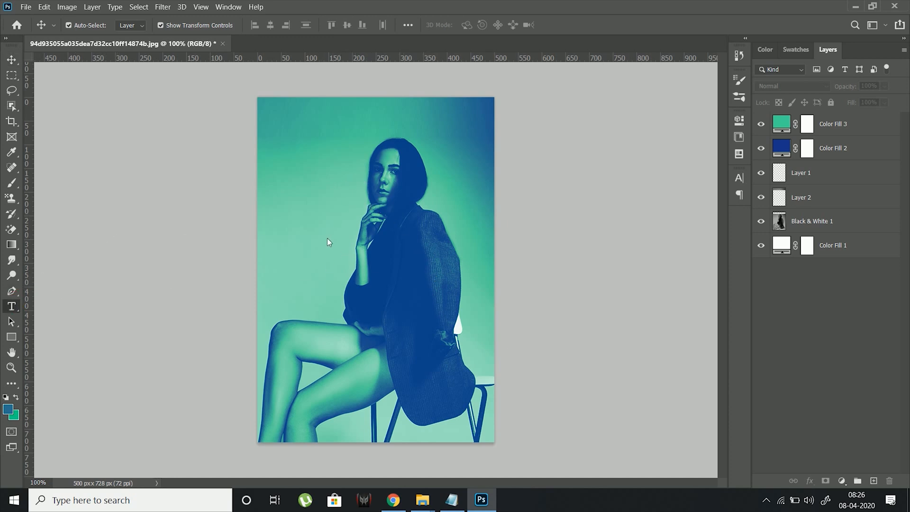
# - Start a text box near the top of the page for the FA title
pyautogui.click(11, 306)
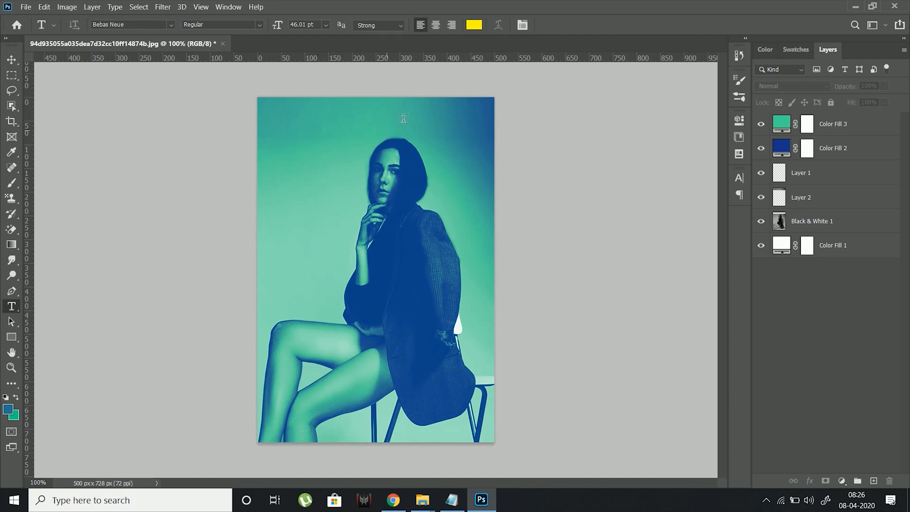
pyautogui.click(473, 25)
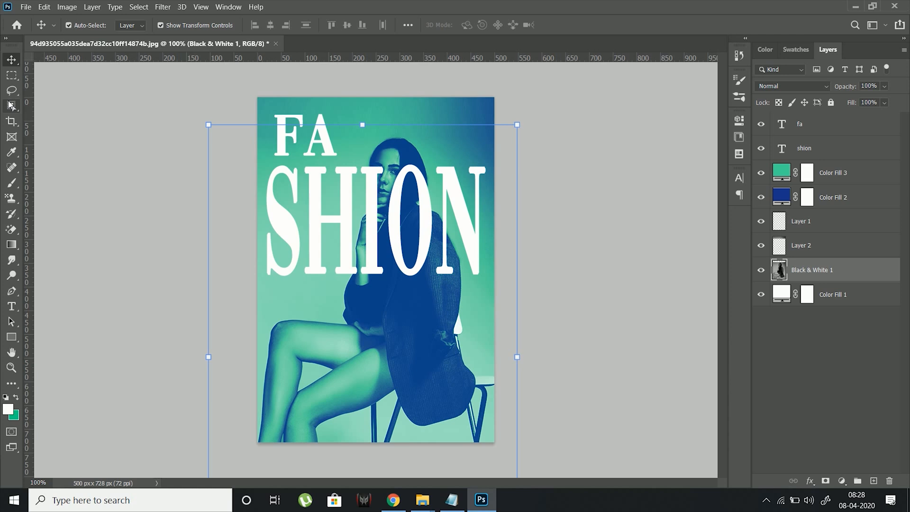
# - Mask the SHION layer around the woman and add the spaced MAGAZINE line
pyautogui.click(10, 106)
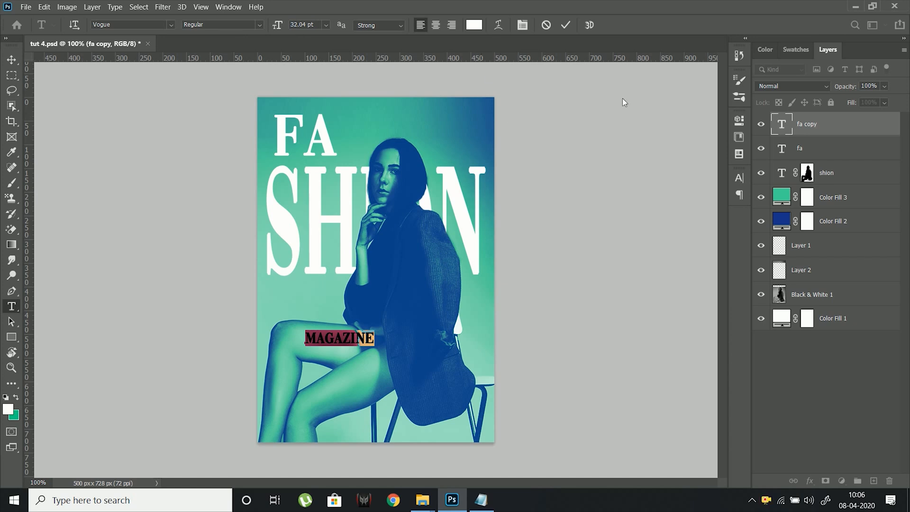
pyautogui.click(740, 178)
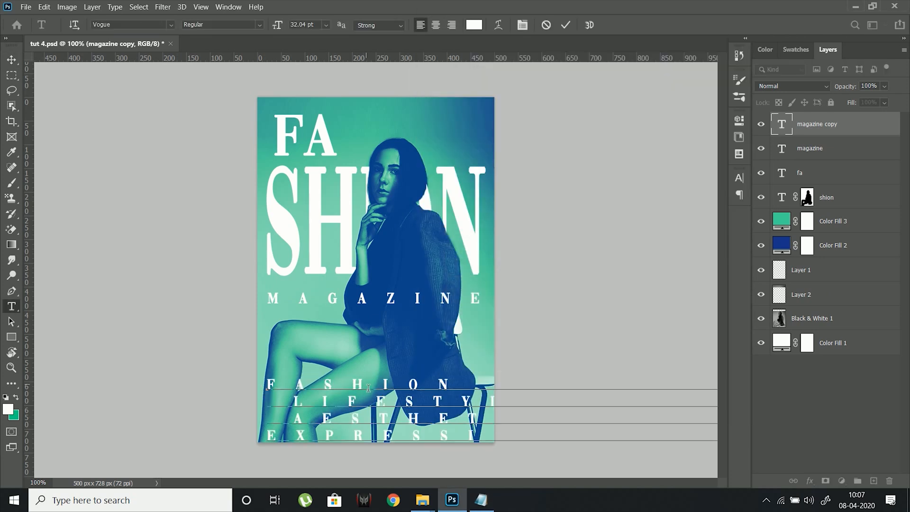
# - Set the body paragraph to 8.01 pt size with 10.01 pt leading
pyautogui.click(739, 178)
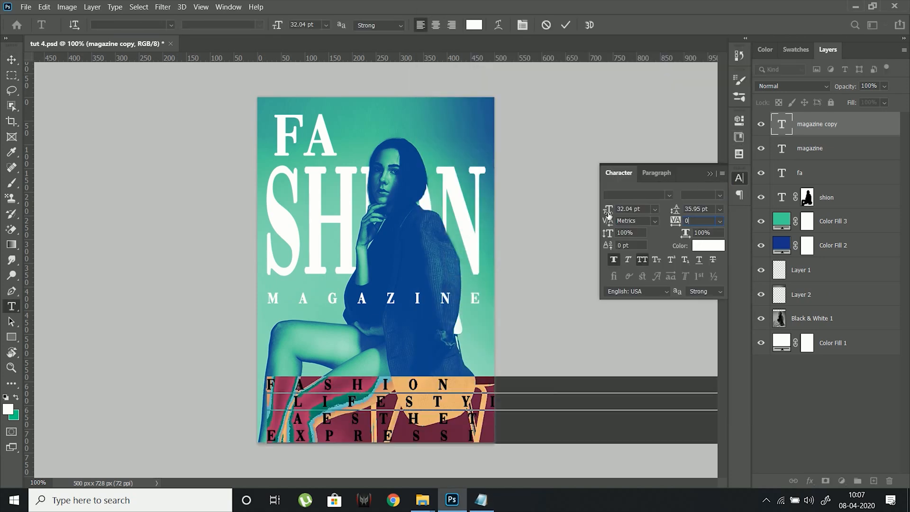
pyautogui.write('8.01')
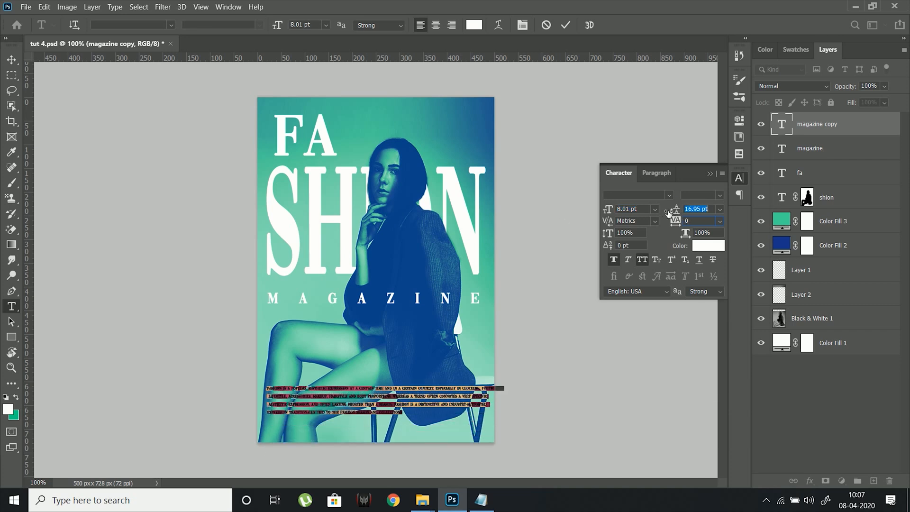
pyautogui.write('10.01 pt')
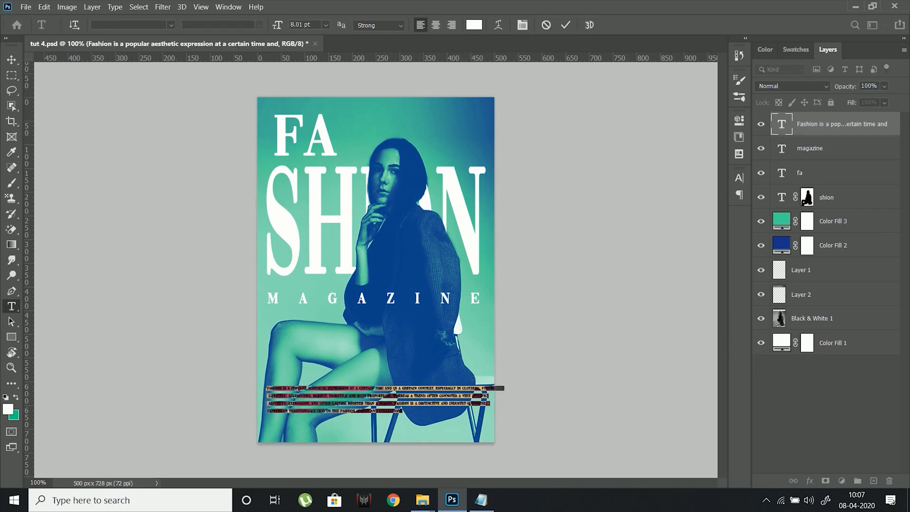
pyautogui.click(131, 24)
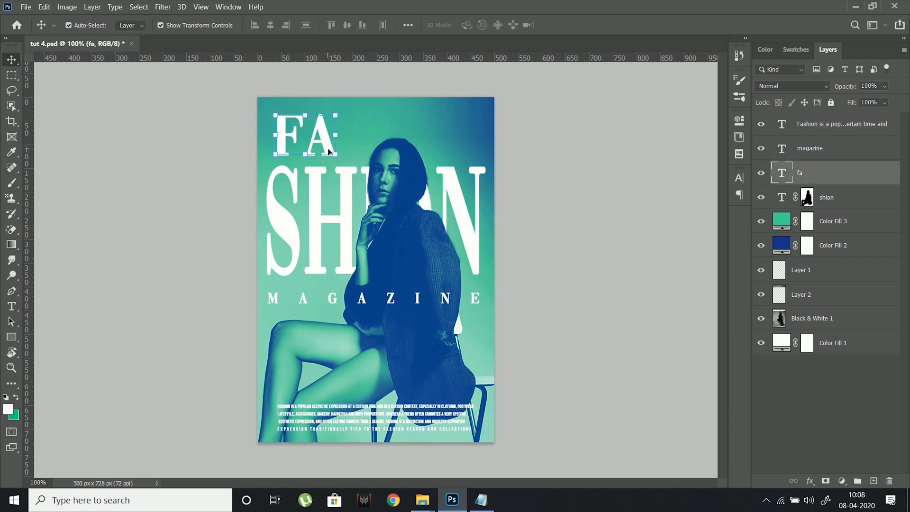
# - Draw the headline text box and give it yellow #fff500 color
pyautogui.moveTo(306, 133); pyautogui.dragTo(307, 348)
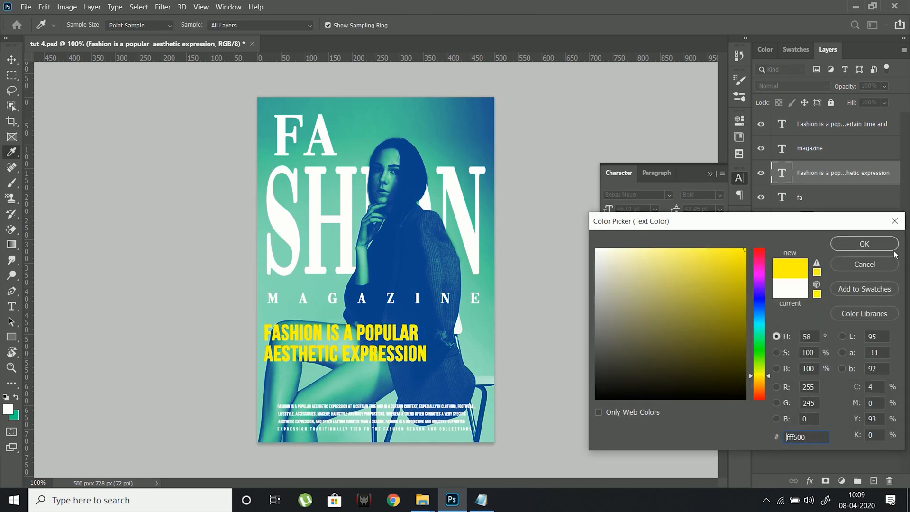
pyautogui.click(863, 243)
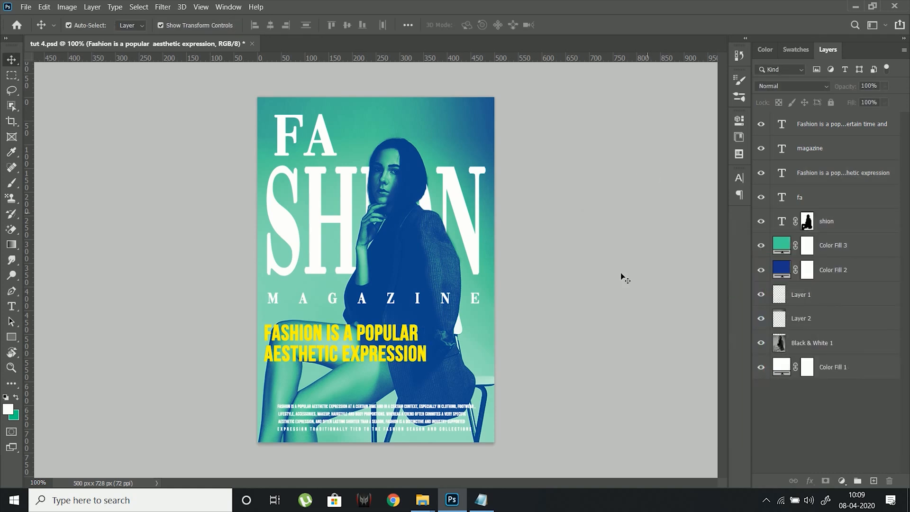